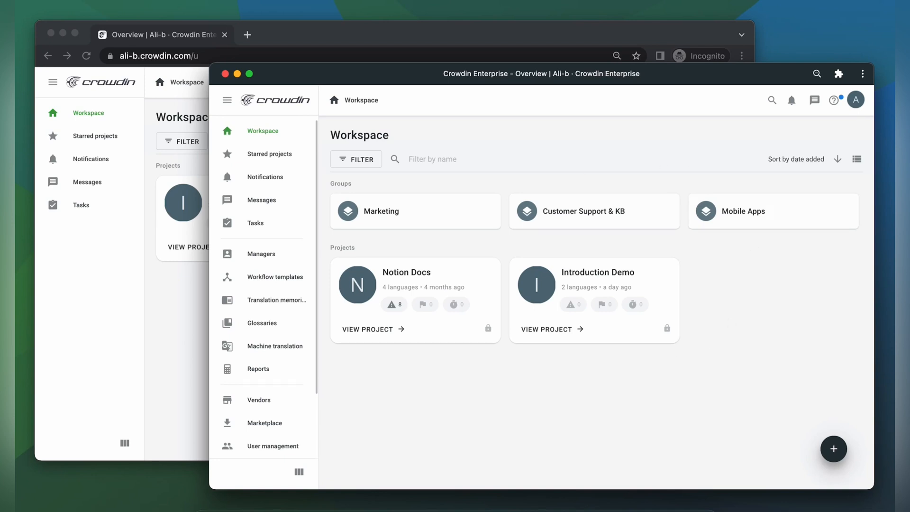
mouse_move(598, 420)
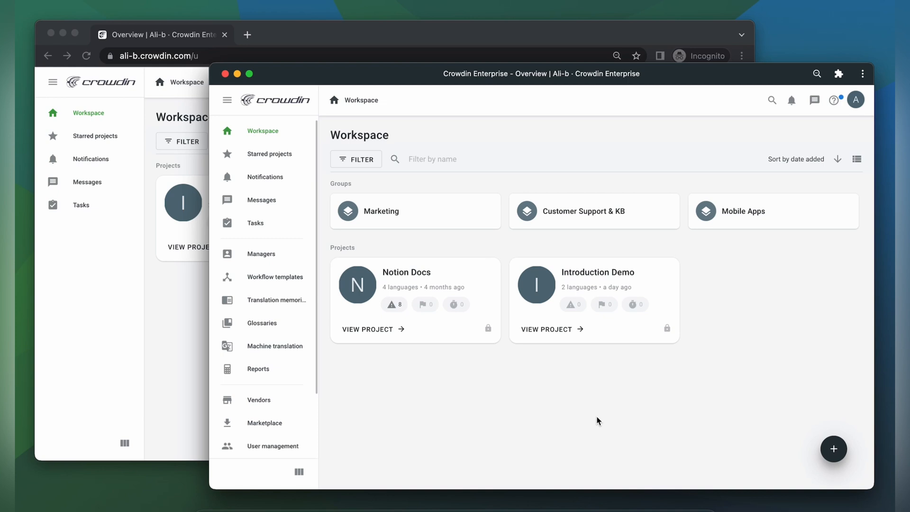
mouse_move(373, 394)
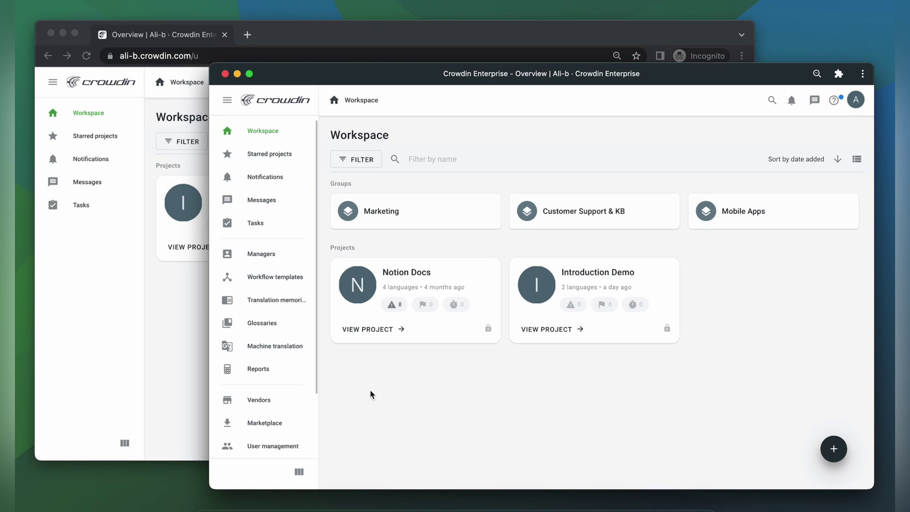
Step: Make the Transcreation app available to all organization users across all projects
click(264, 423)
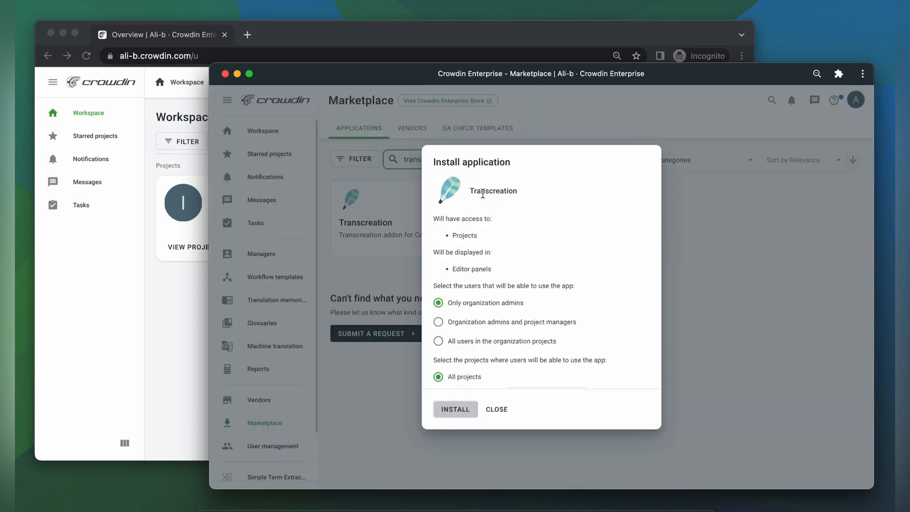
mouse_move(501, 267)
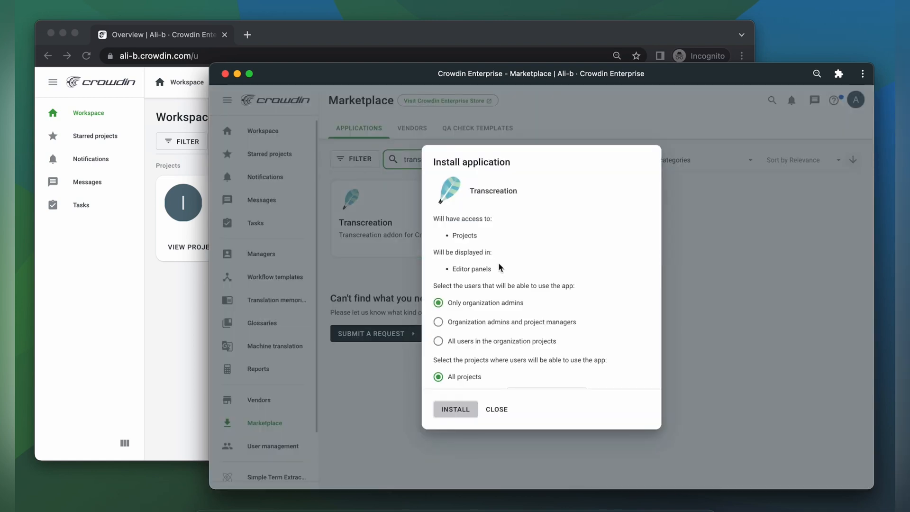
mouse_move(474, 338)
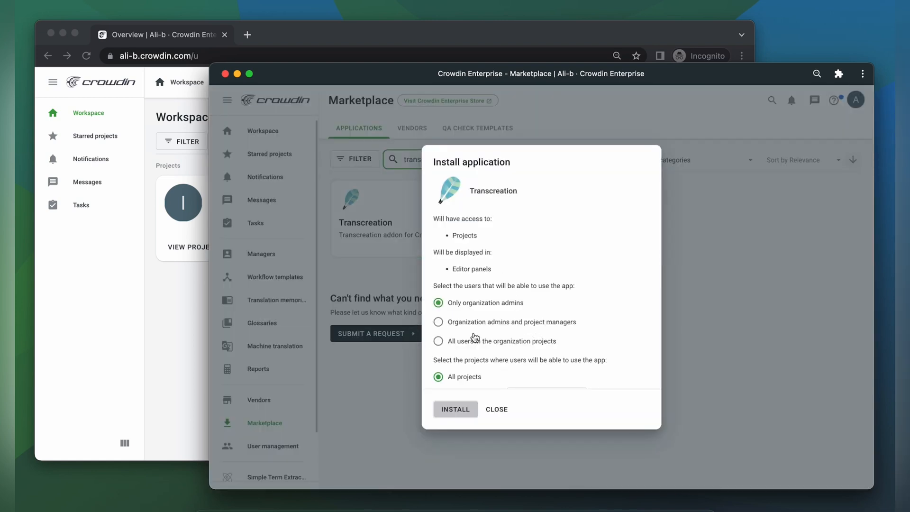
click(438, 340)
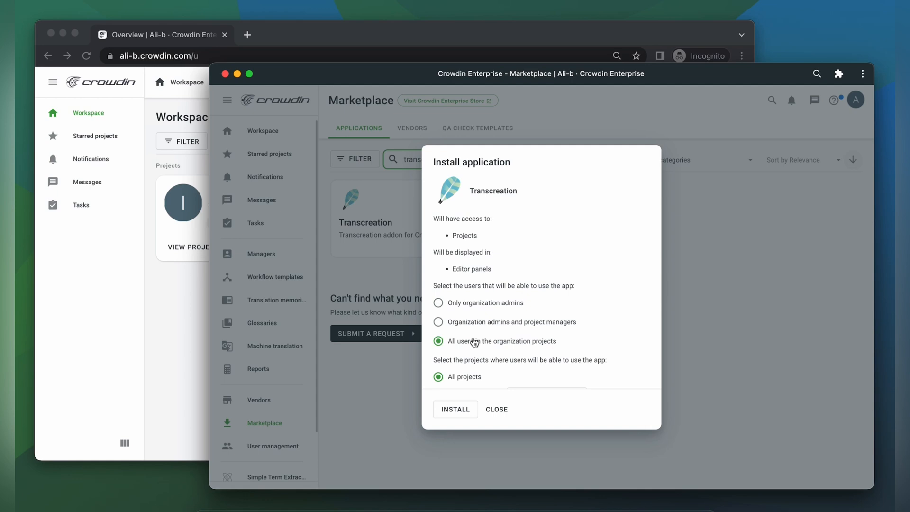
scroll(down, 3)
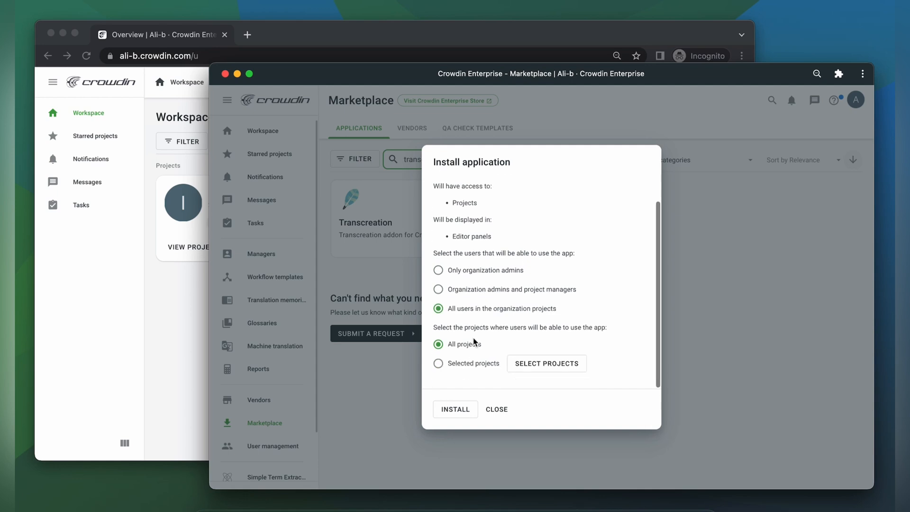
click(438, 363)
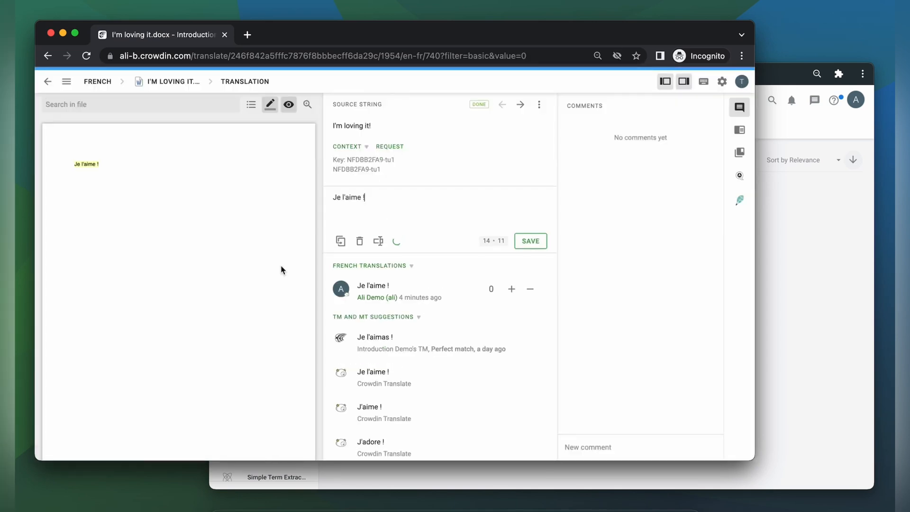
Step: Show the Transcreation panel and disable 'Automatically move to next string' in Editor Settings
click(739, 200)
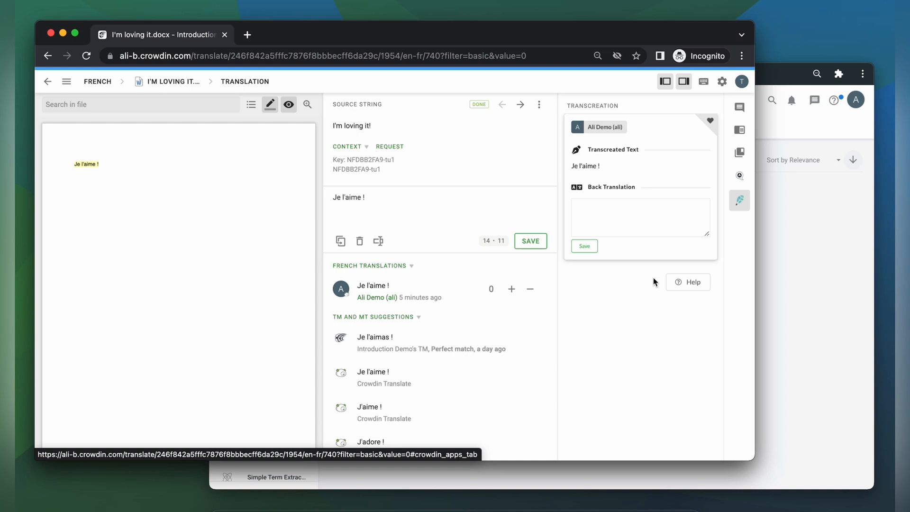
click(722, 81)
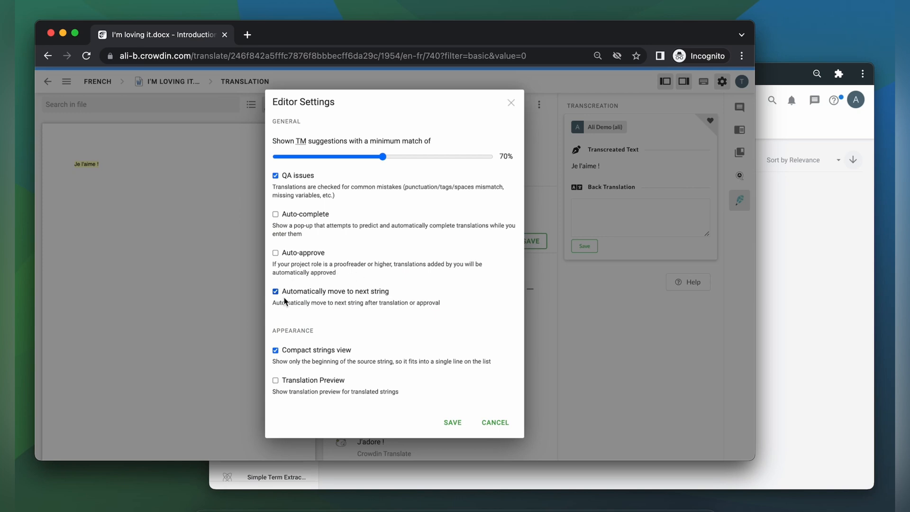
click(275, 291)
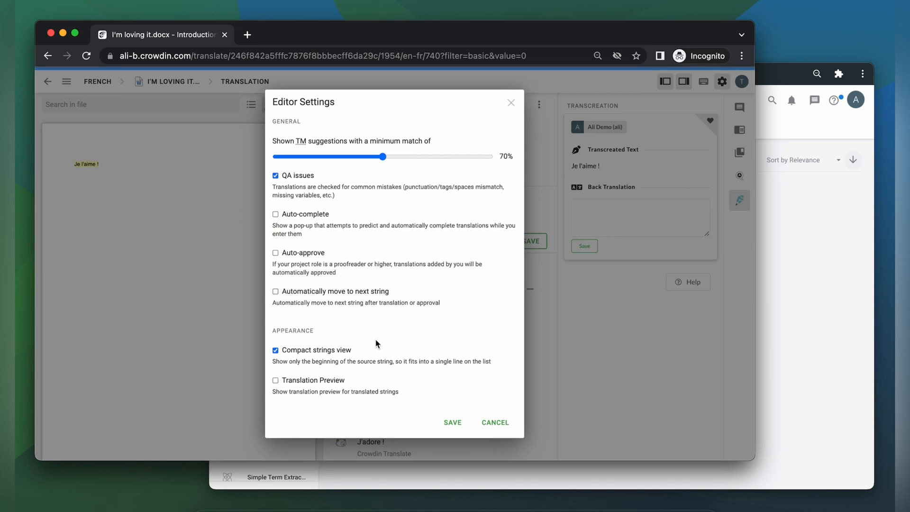
click(495, 423)
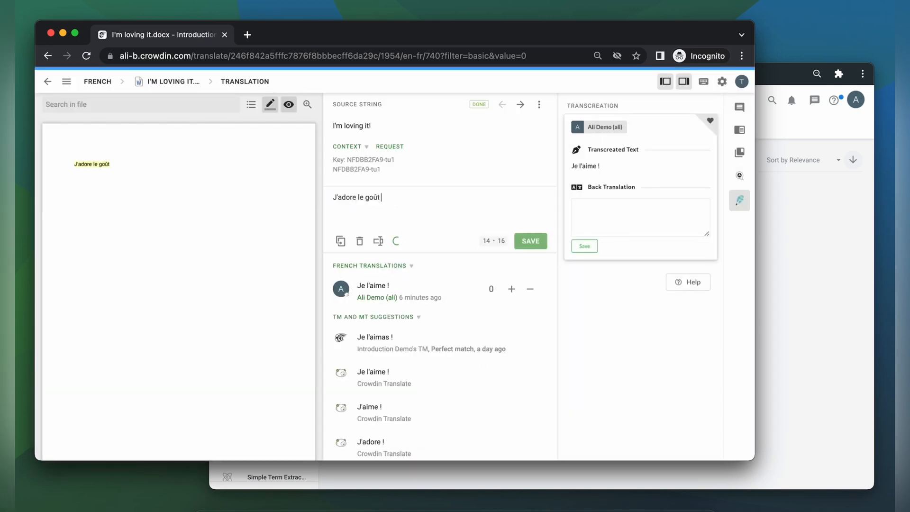
Step: Save 'J'adore le goût !' and 'Goût du Paradis !' as French translations, then start a back translation
click(530, 241)
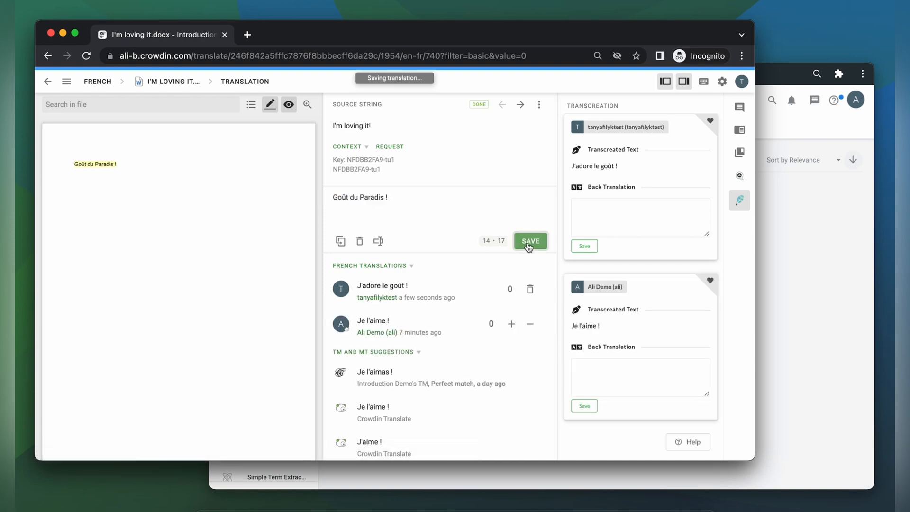
click(531, 241)
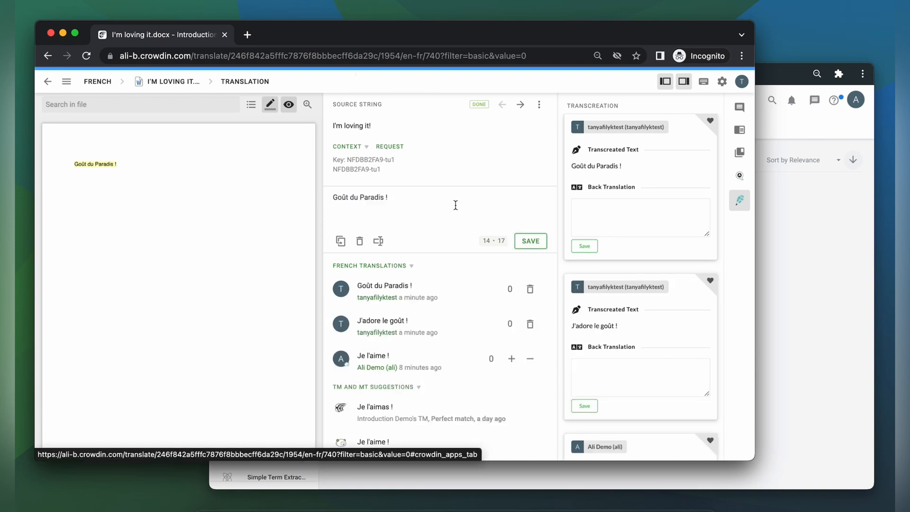
mouse_move(628, 168)
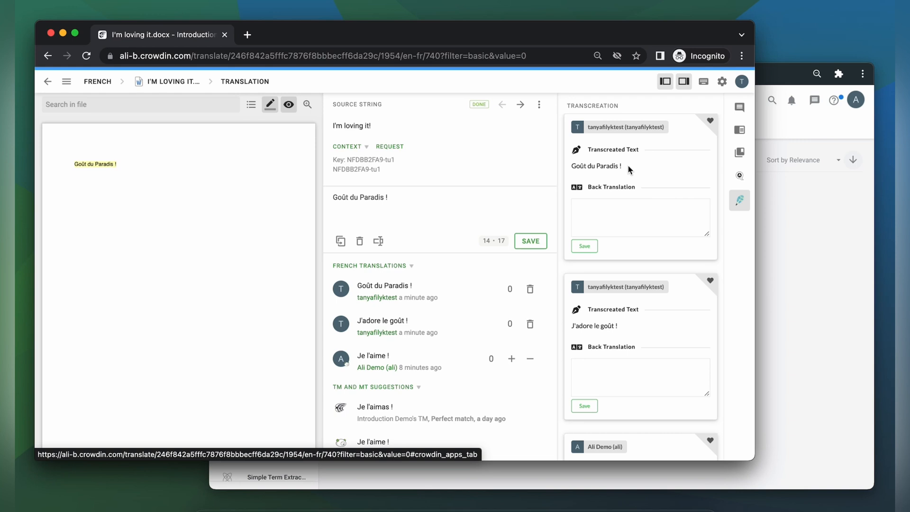
click(640, 217)
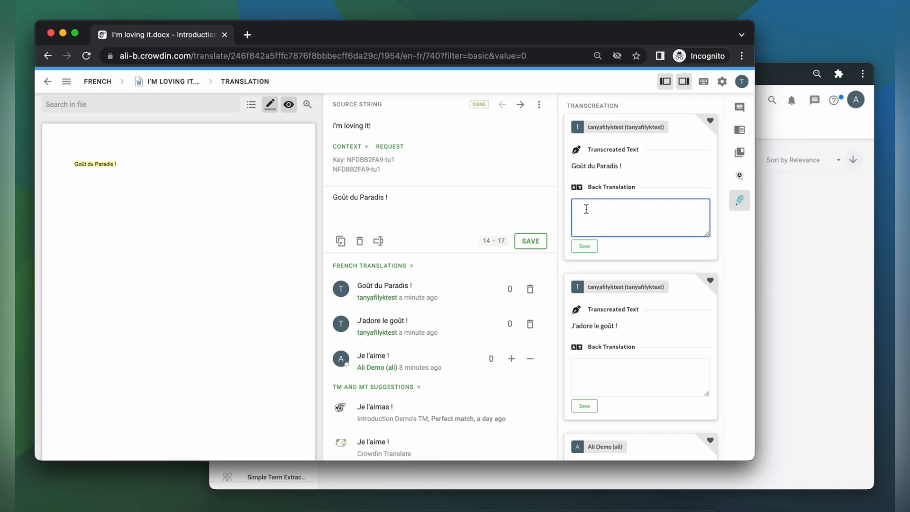
Step: Save back translation 'Love the taste!' for 'J'adore le goût !' and enter 'I'm loving it!' for 'Je l'aime !'
text(Taste of H)
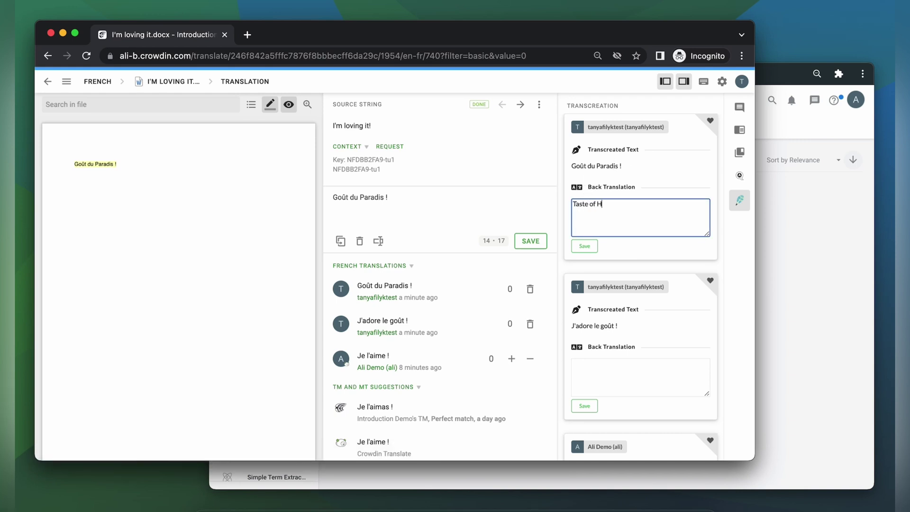
click(584, 246)
text(Love the taste!)
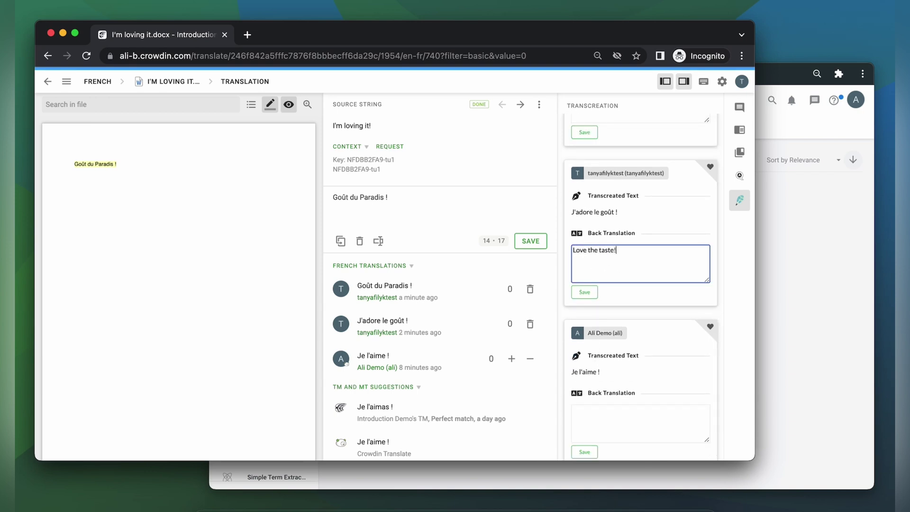
click(584, 292)
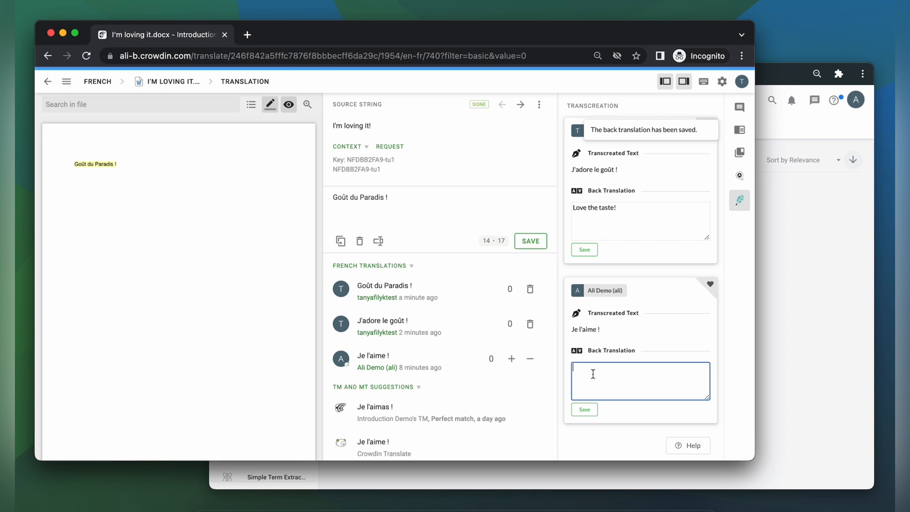
text(I'm loving it!)
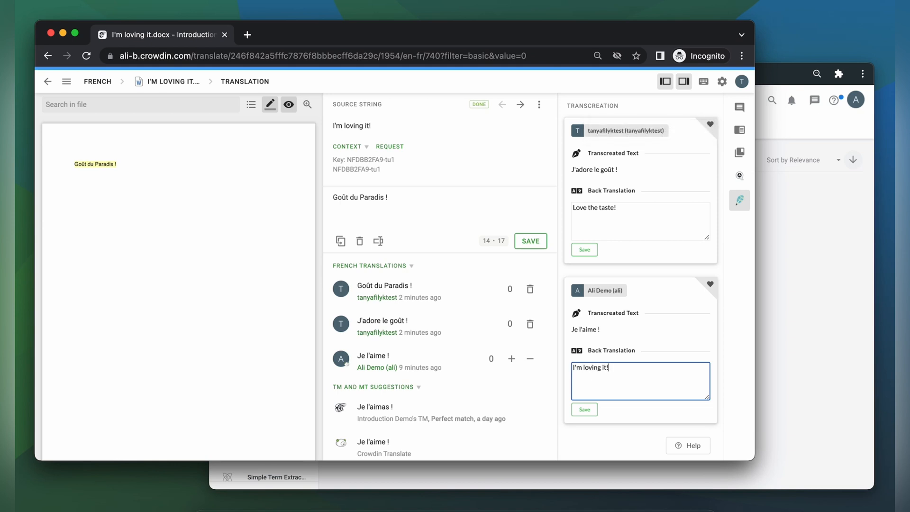